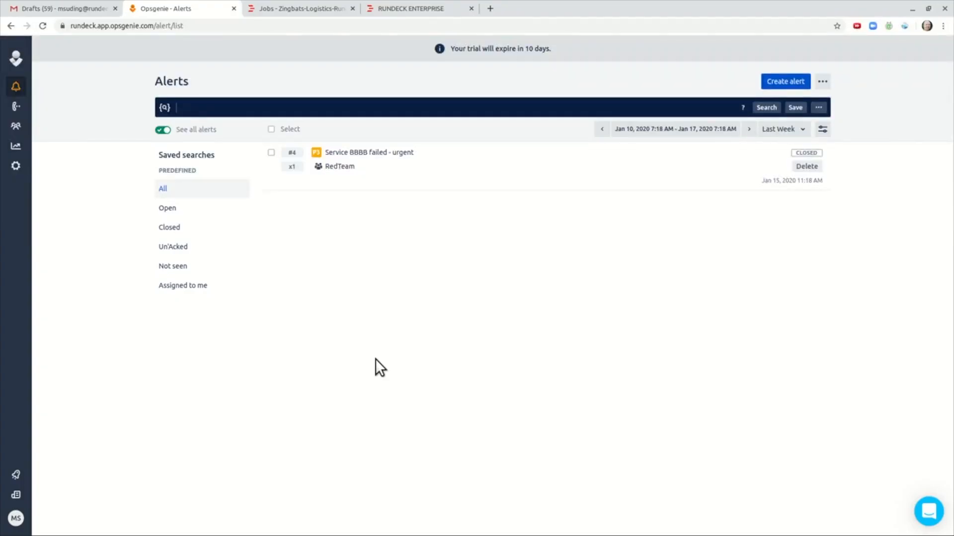
mouse_move(377, 263)
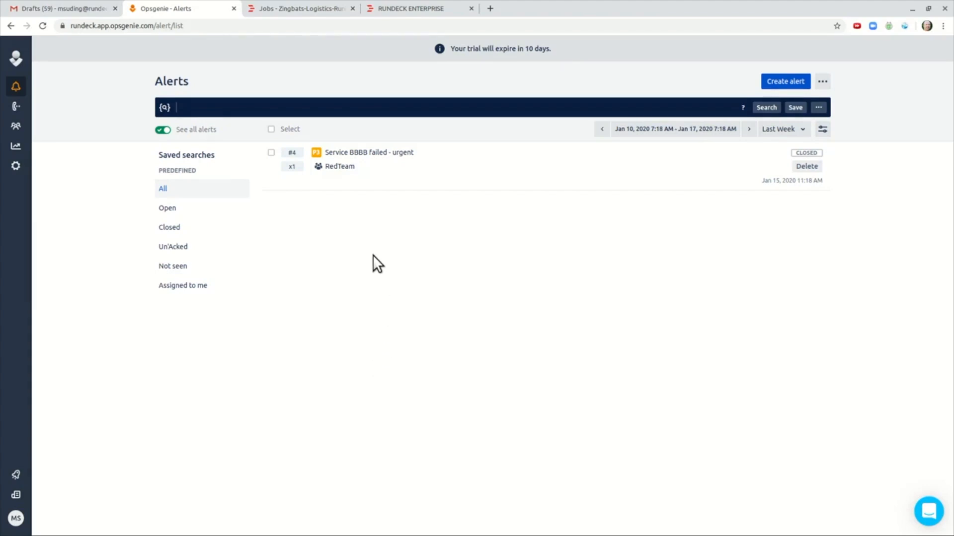
mouse_move(199, 31)
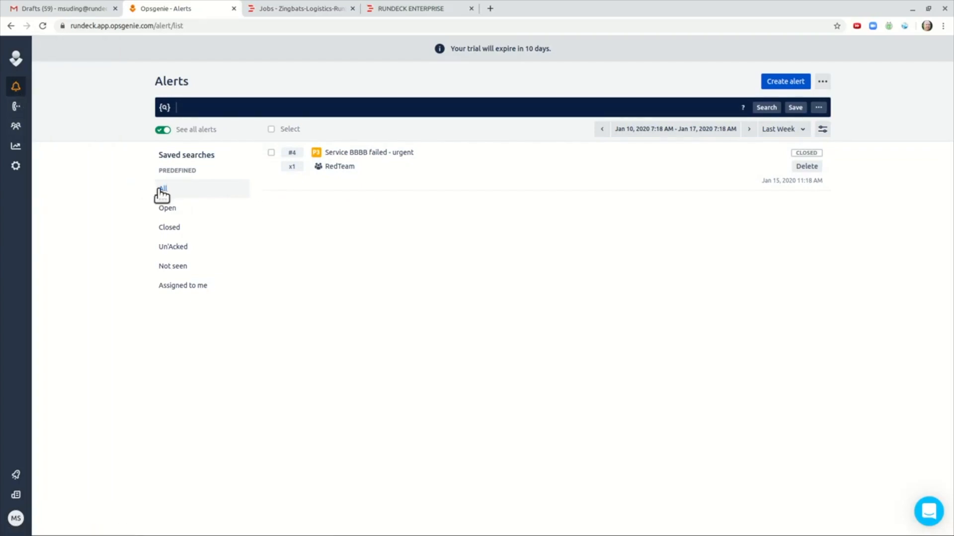
- Send the drafted 'Alert - service DDDD is down' email with body 'test' to the team address
click(61, 9)
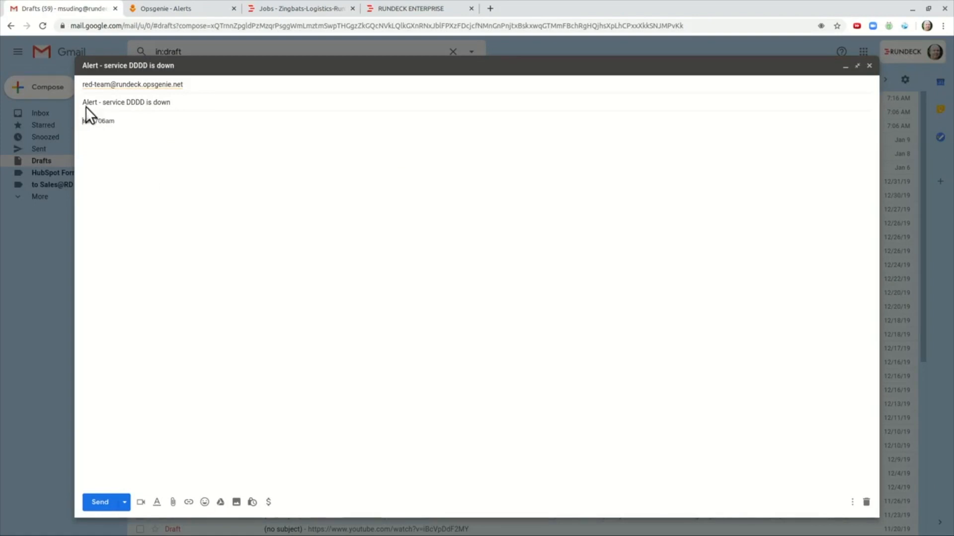
text(test)
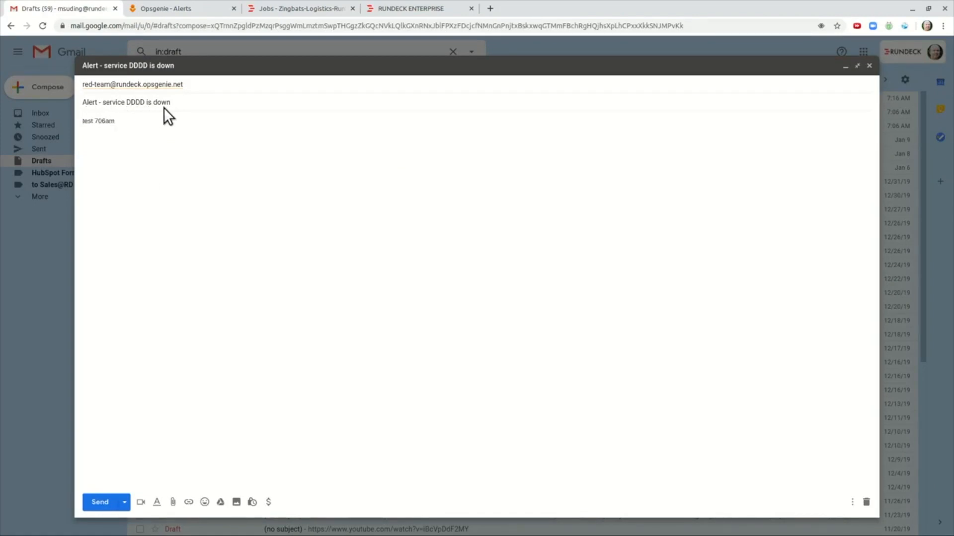
click(100, 501)
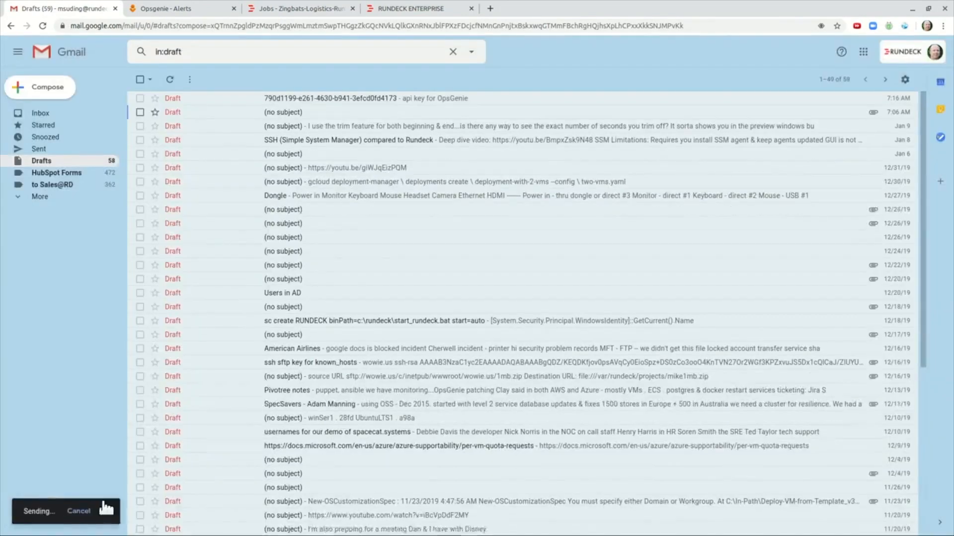
- Refresh the All alerts list until alert #5 'service DDDD is down' for RedTeam shows CLOSED
click(177, 9)
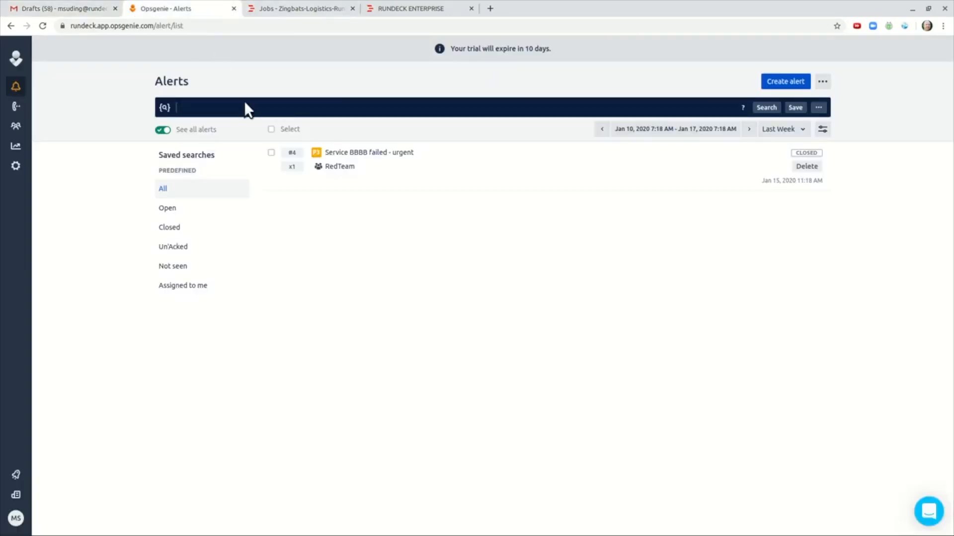
click(162, 187)
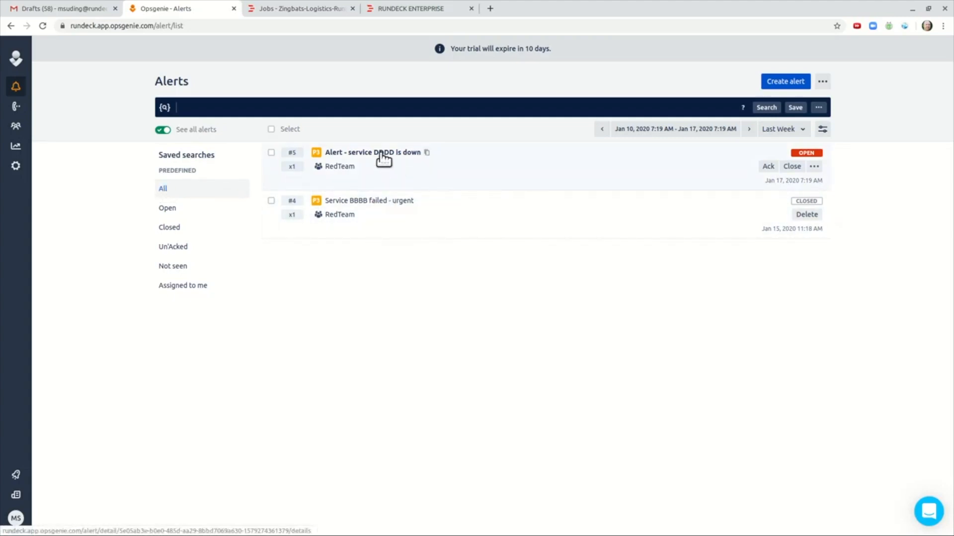
mouse_move(166, 194)
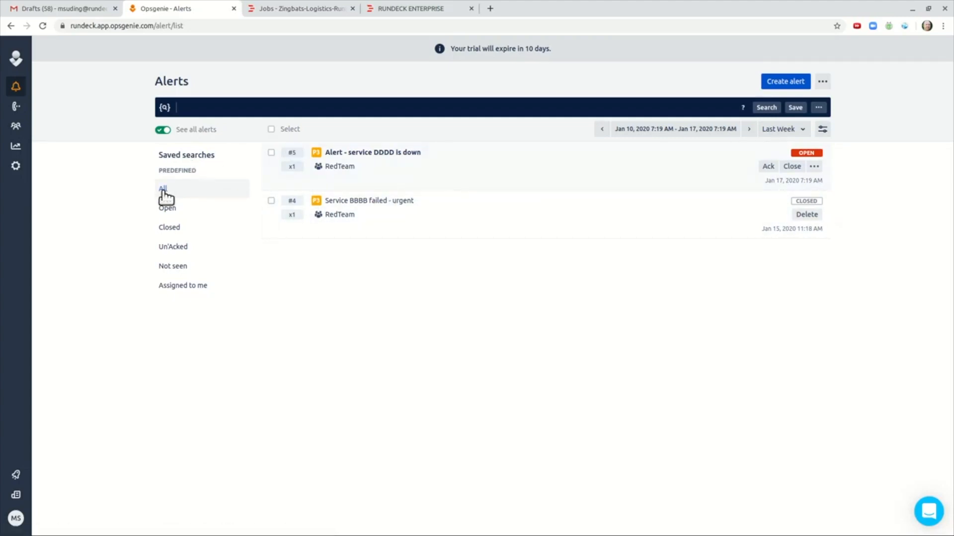
click(792, 166)
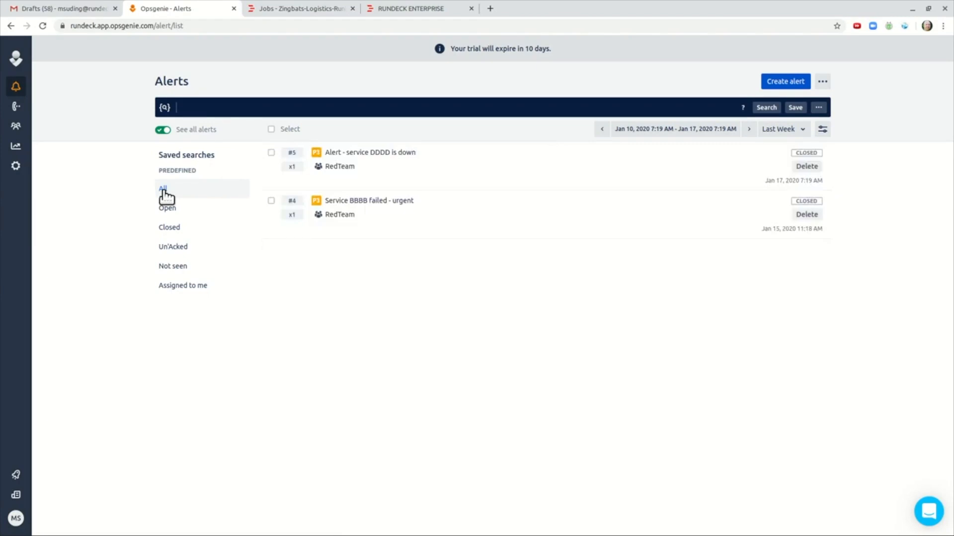
mouse_move(413, 176)
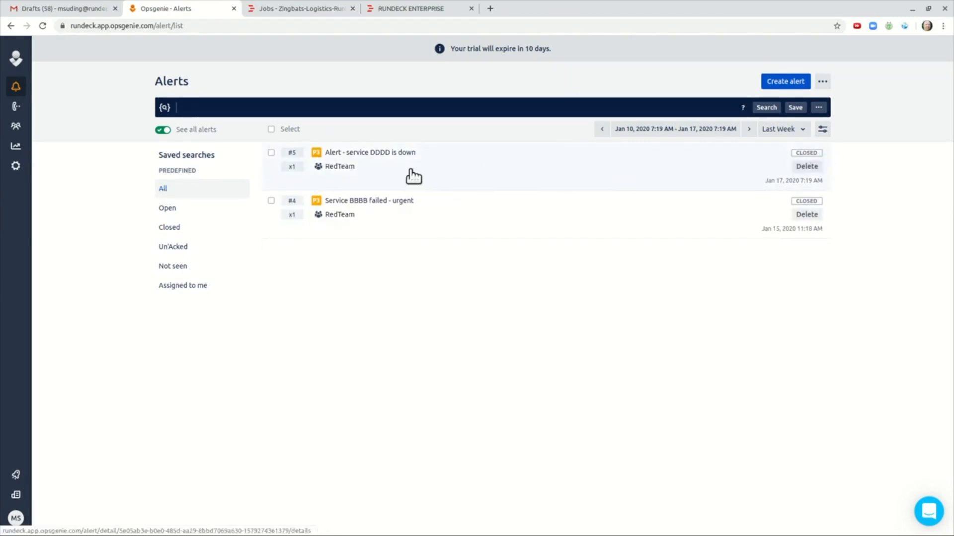
click(369, 152)
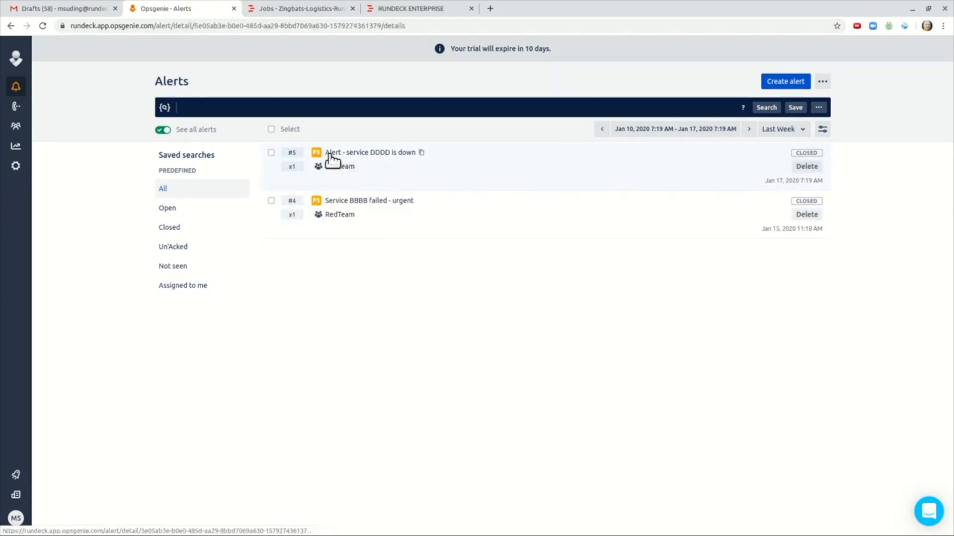
- View alert #5's notes showing 'Closed because a restart fixed the problem' from Rundeck user
click(370, 152)
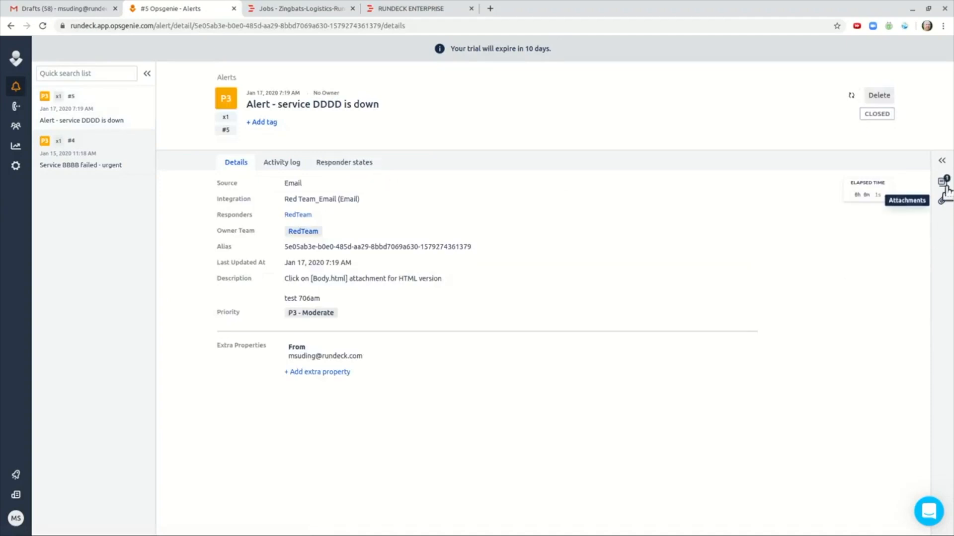
click(947, 180)
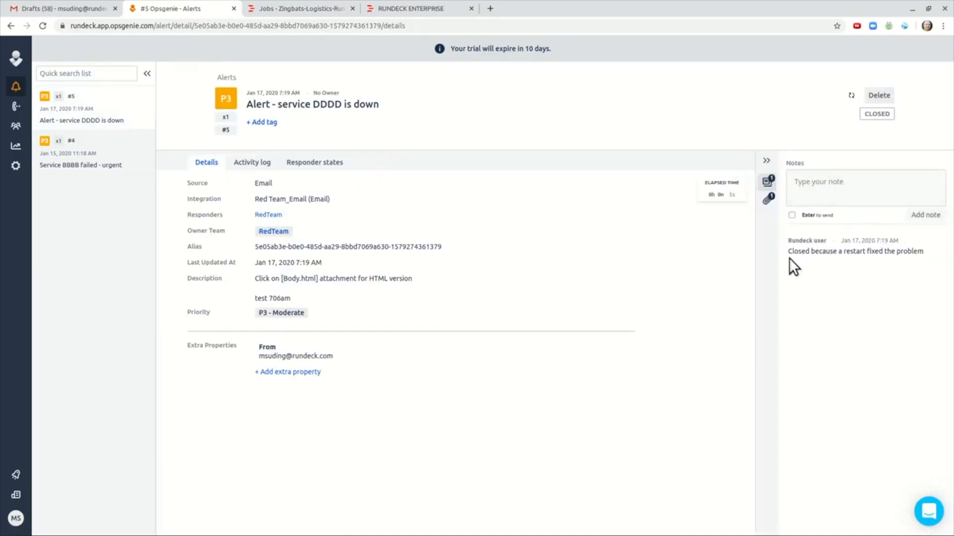
mouse_move(923, 266)
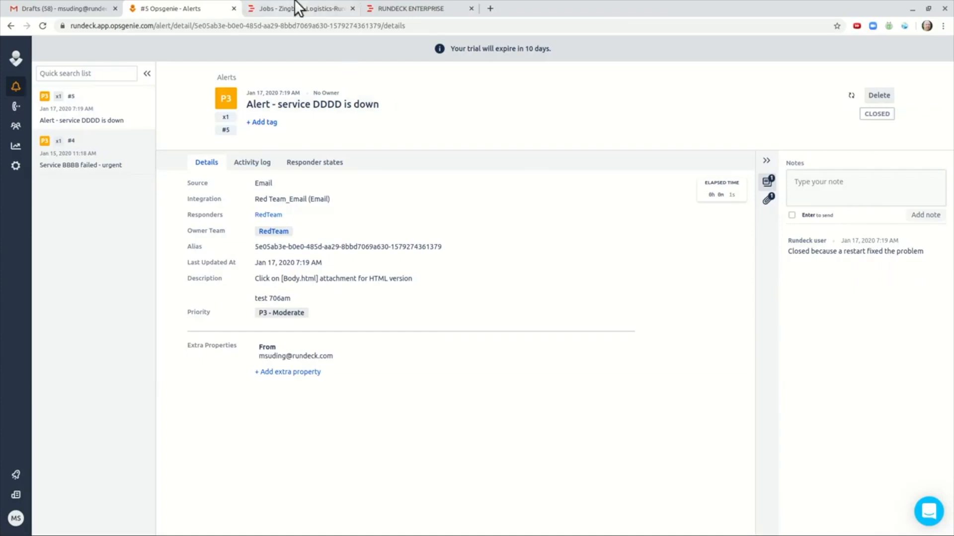
mouse_move(311, 9)
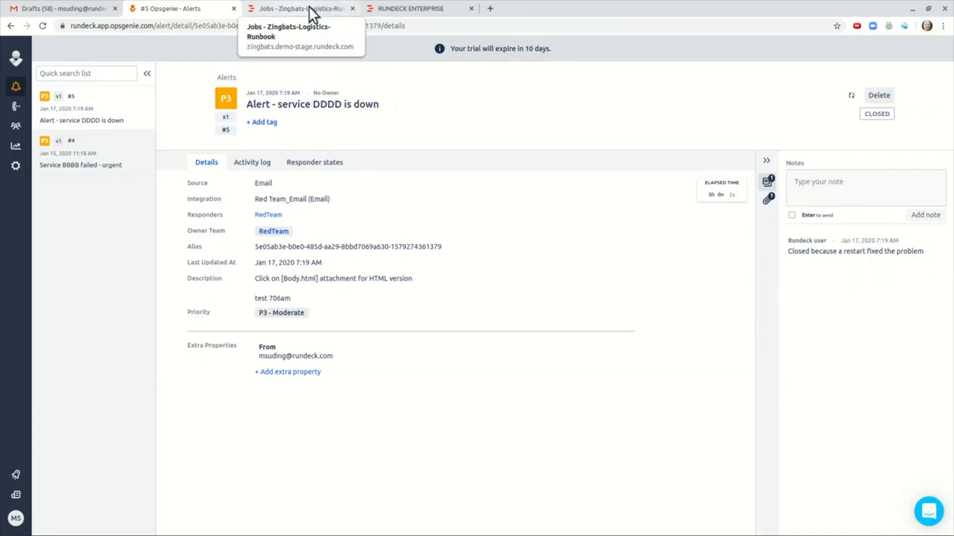
- Review OpsGenieWebhook's post URL, Run Job handler and alert ID option, then return to Opsgenie
click(419, 9)
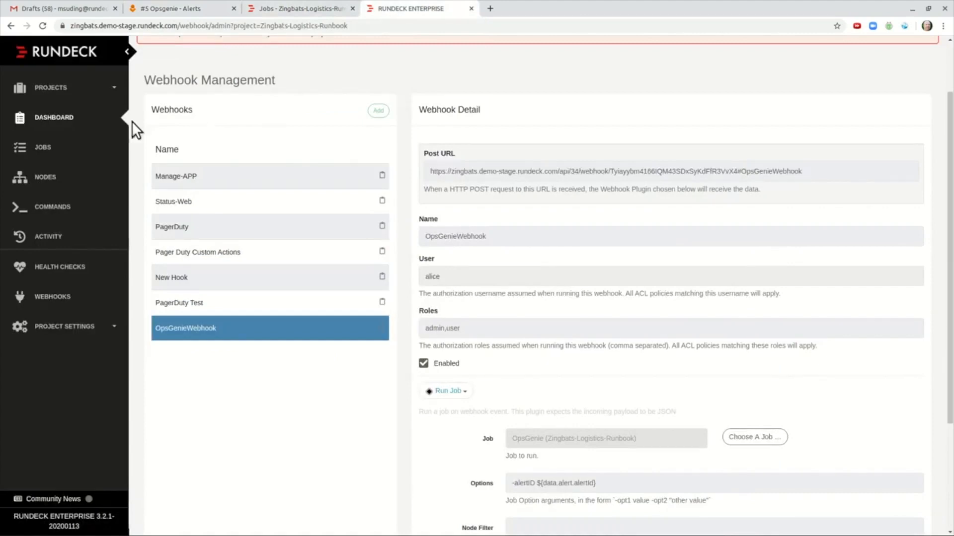
mouse_move(100, 325)
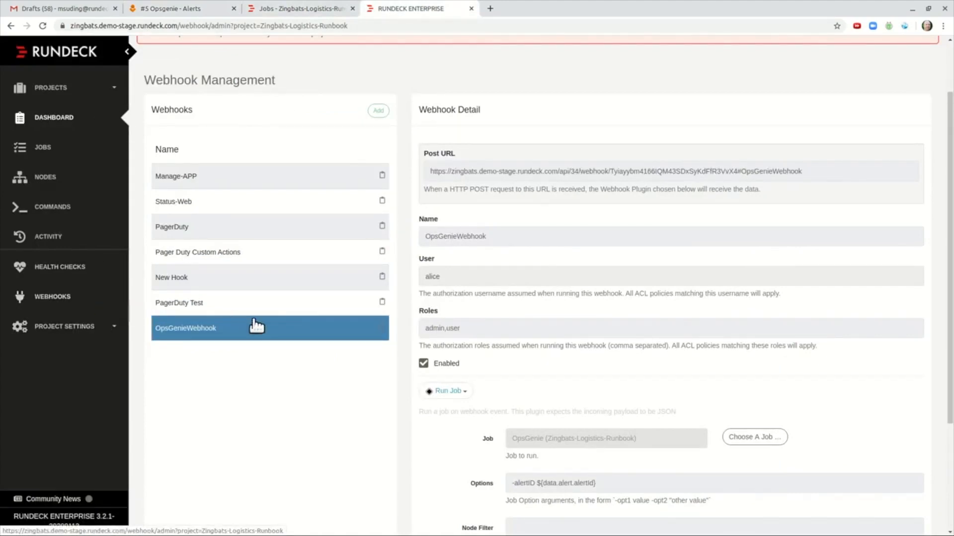
mouse_move(489, 258)
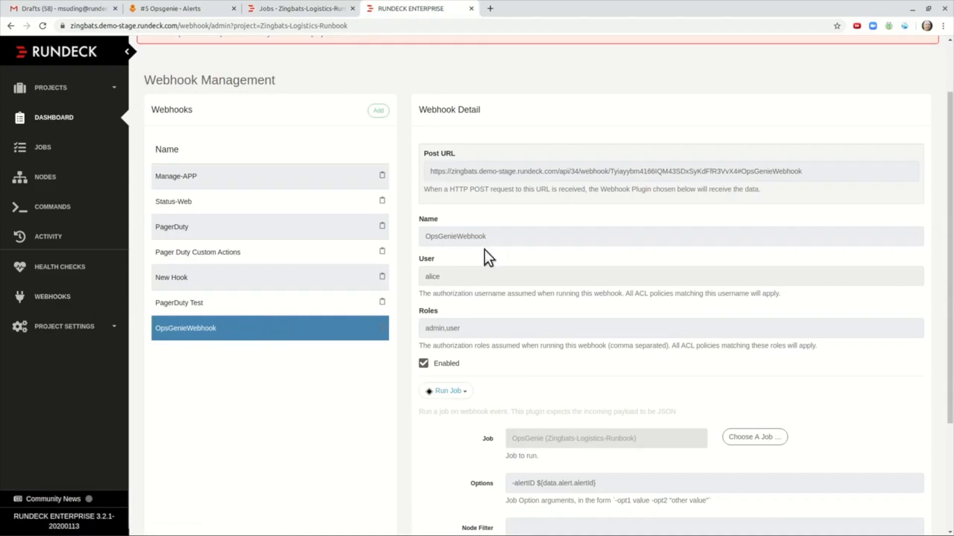
scroll(down, 3)
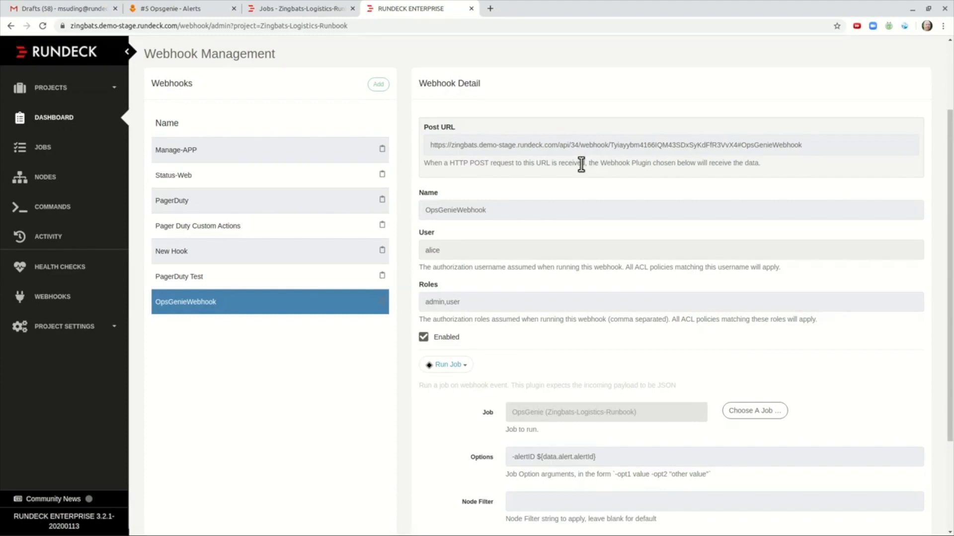
click(178, 9)
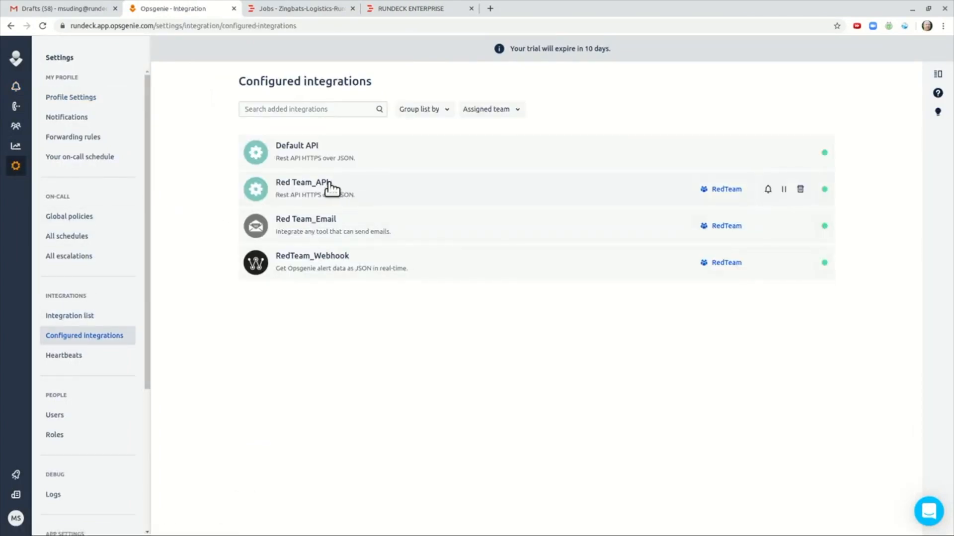
- View the RedTeam_Webhook integration settings and go back to configured integrations
click(312, 256)
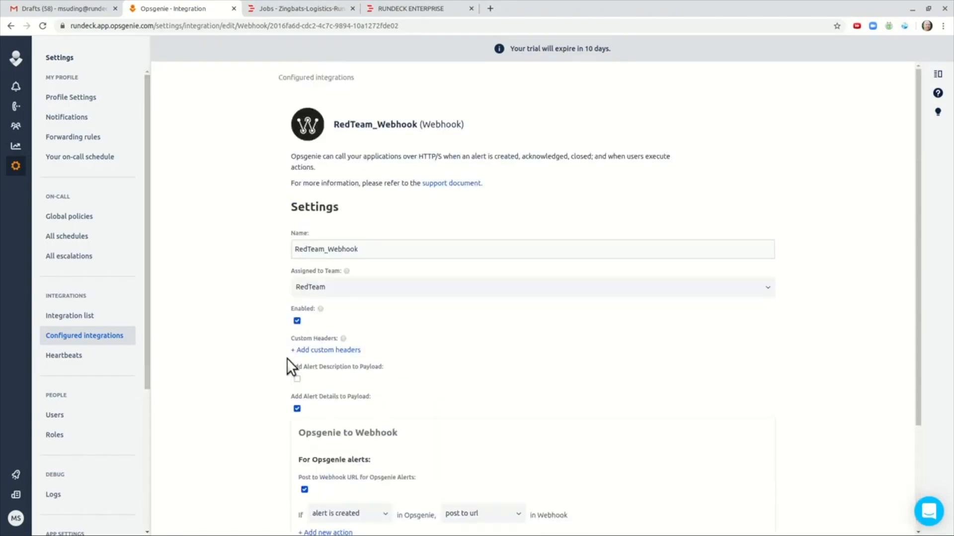
mouse_move(242, 321)
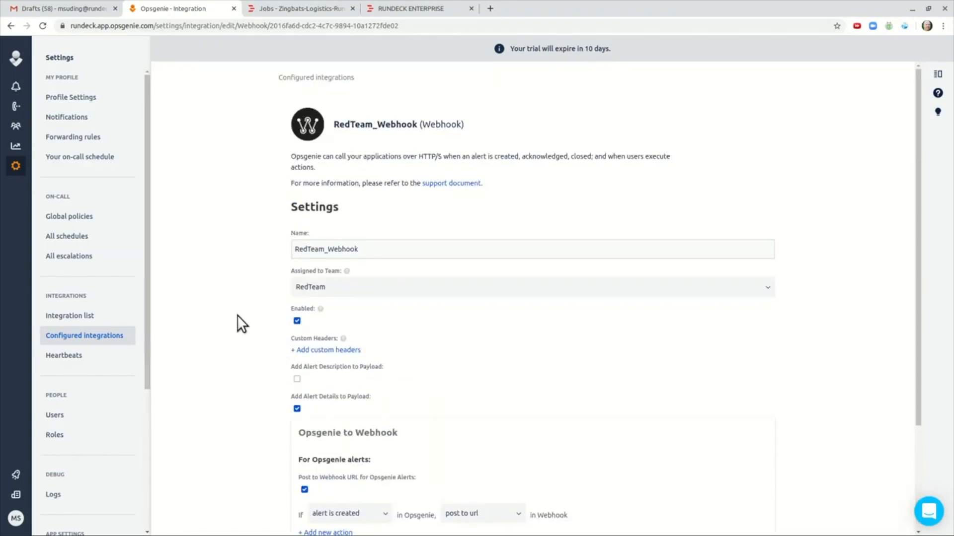
mouse_move(84, 341)
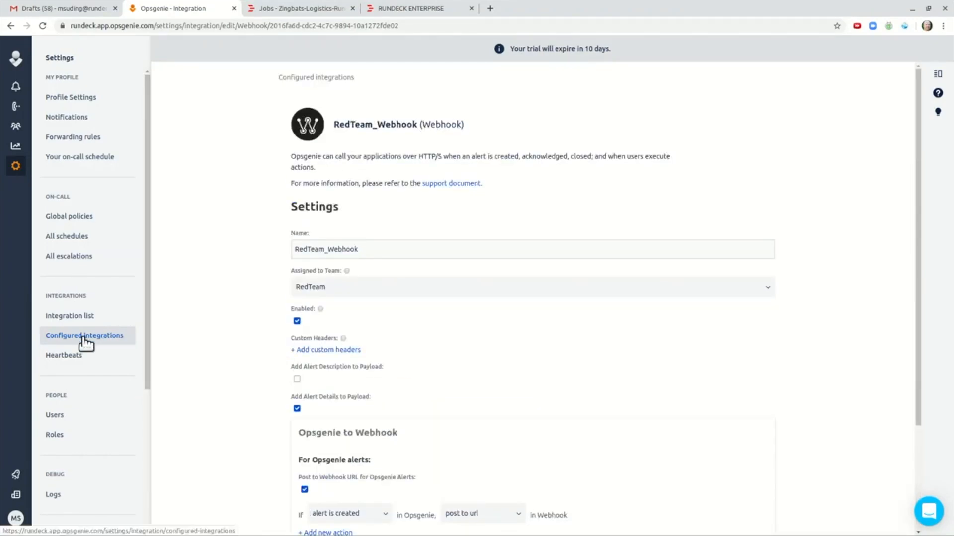
click(84, 335)
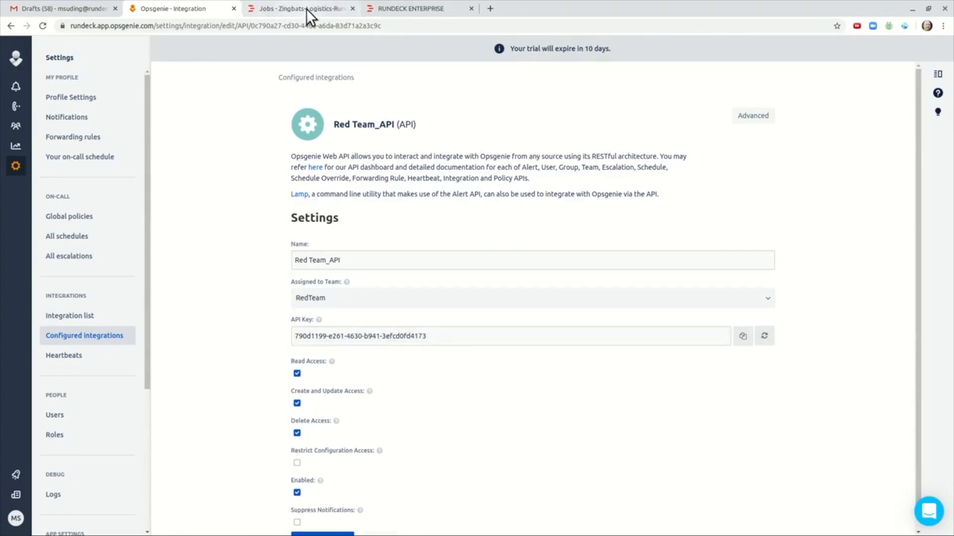
- Return to the Rundeck jobs list showing the OpsGenie job
click(298, 9)
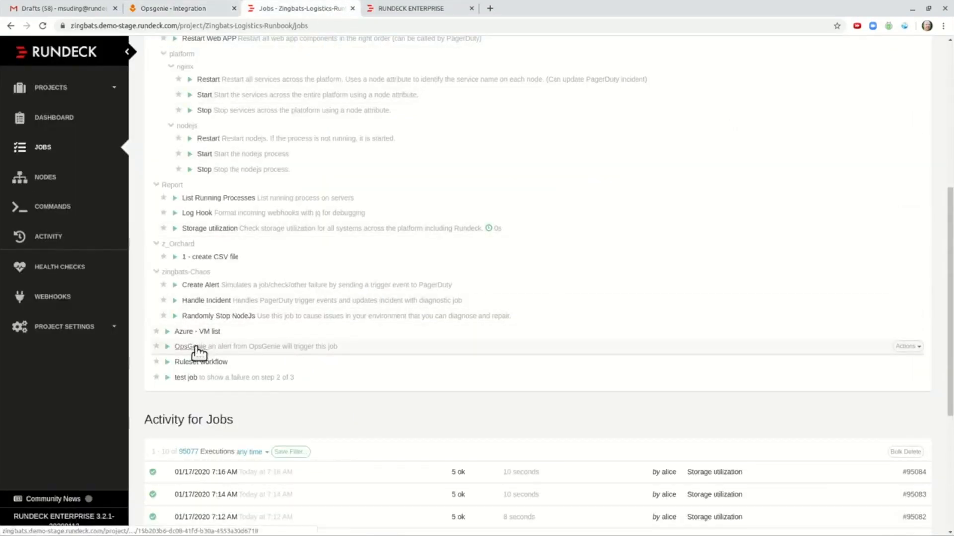
- Edit the OpsGenie job and show its Workflow with the API key option and steps
click(906, 347)
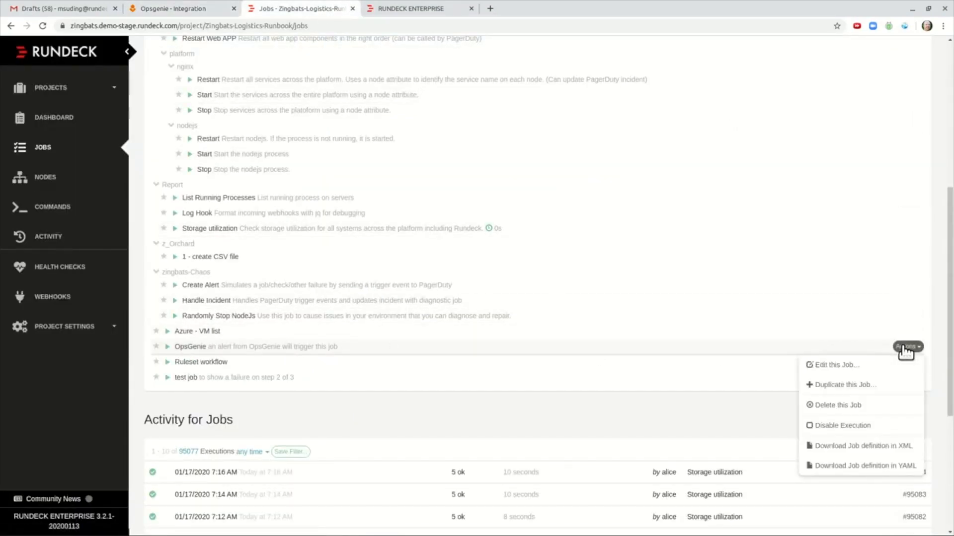
click(837, 365)
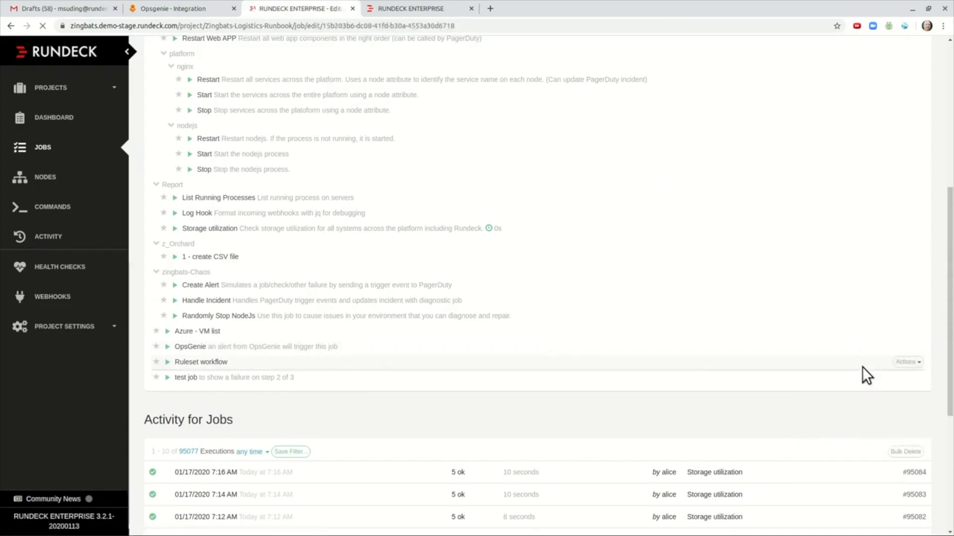
click(190, 346)
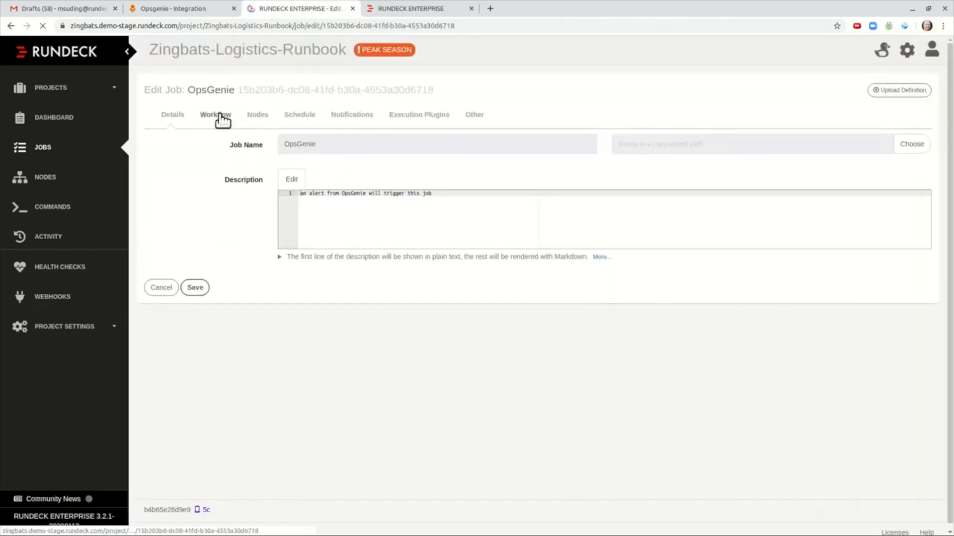
click(215, 114)
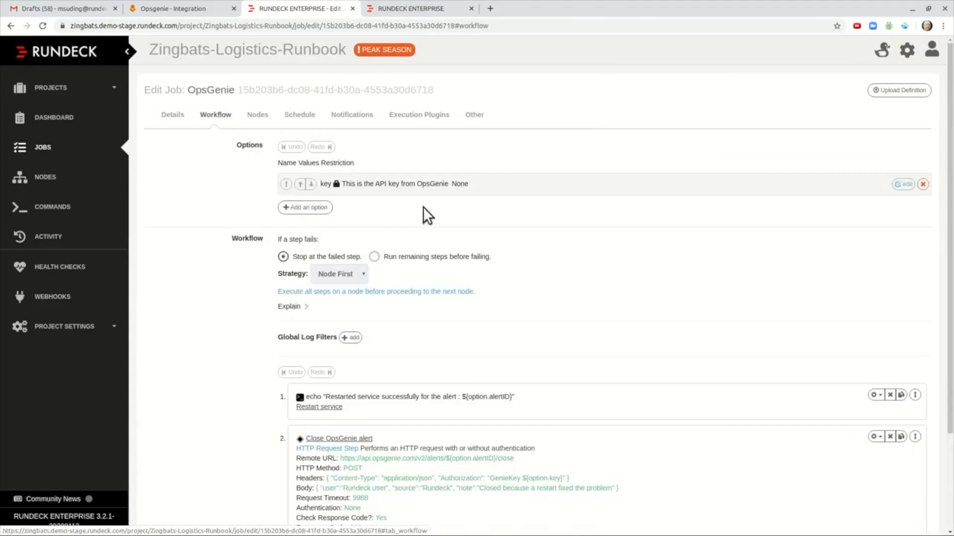
mouse_move(427, 186)
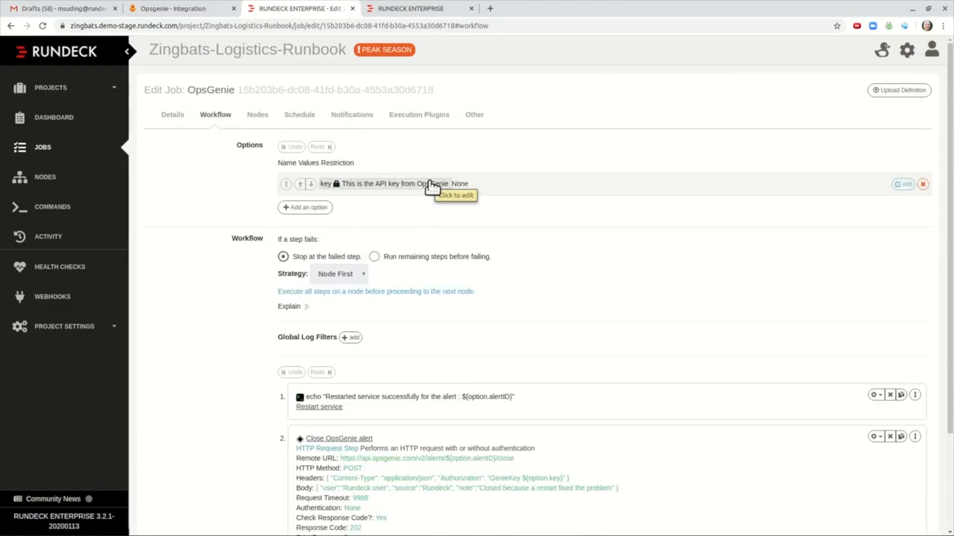
mouse_move(558, 153)
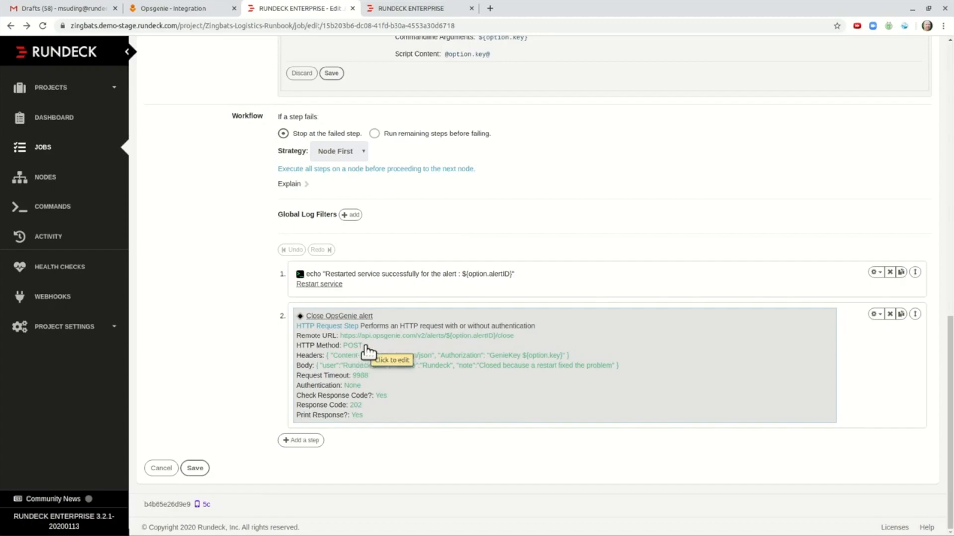
- Inspect the Close OpsGenie alert HTTP step: close URL, GenieKey header, note body and 9988 timeout
click(339, 316)
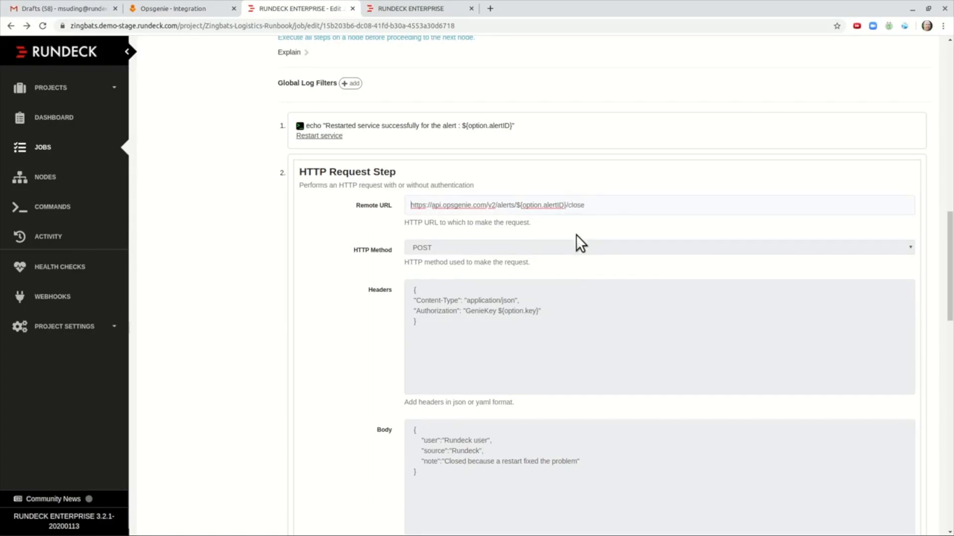
scroll(down, 3)
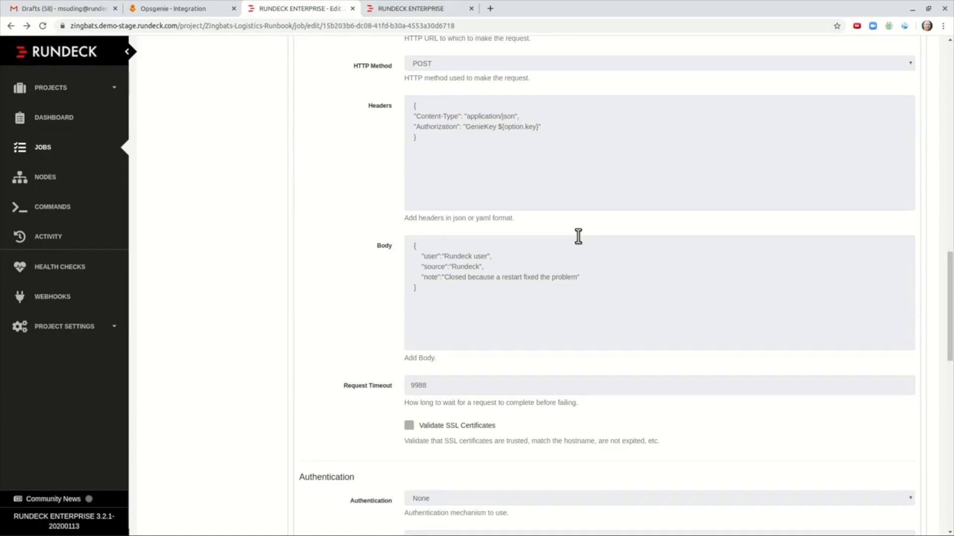